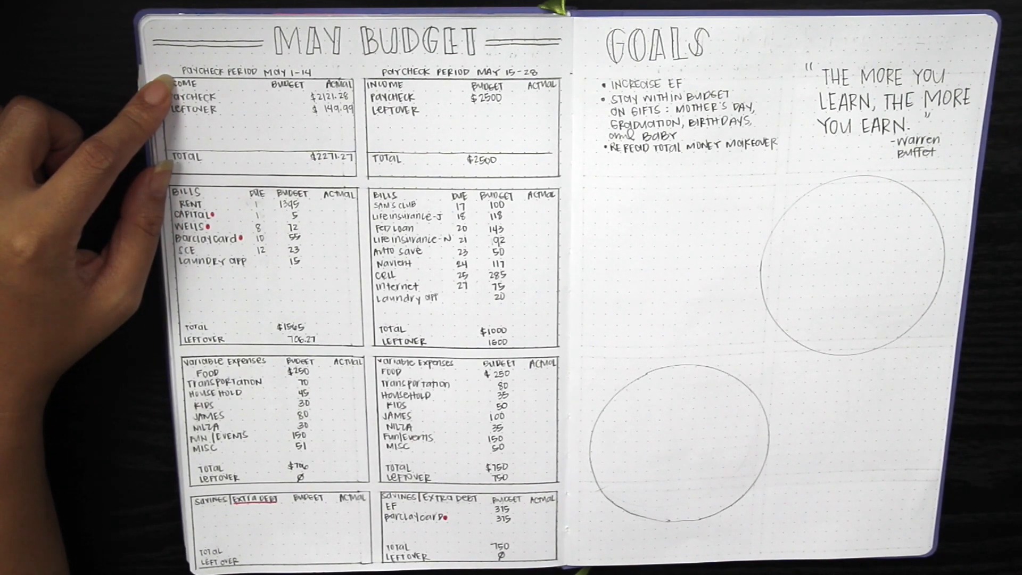
mouse_move(280, 163)
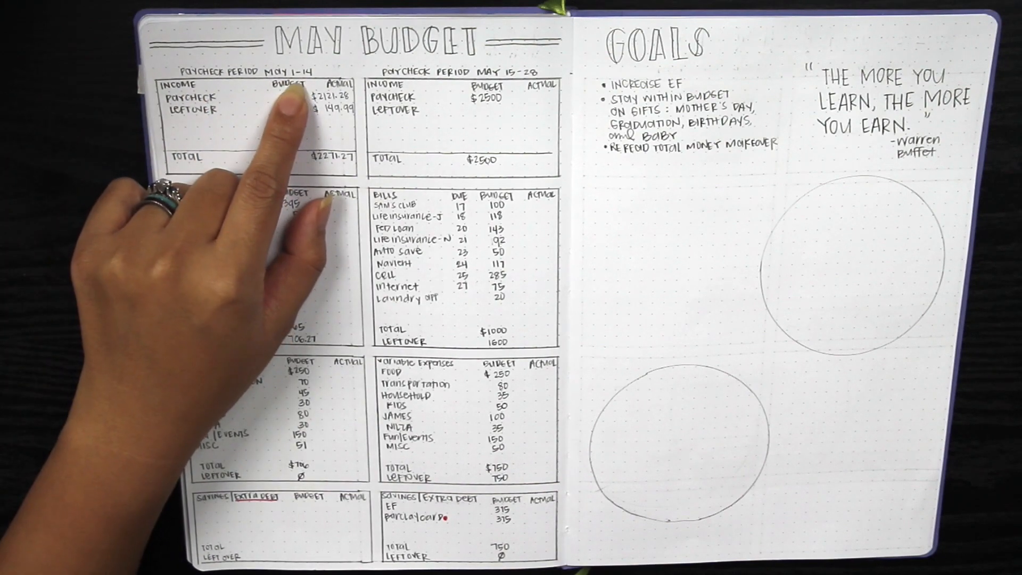
mouse_move(208, 78)
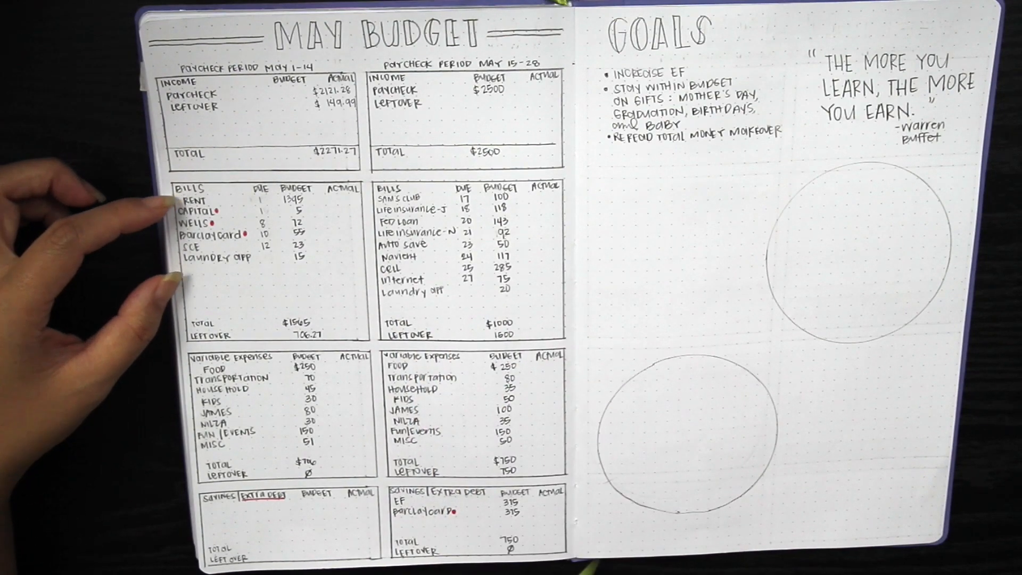
mouse_move(98, 261)
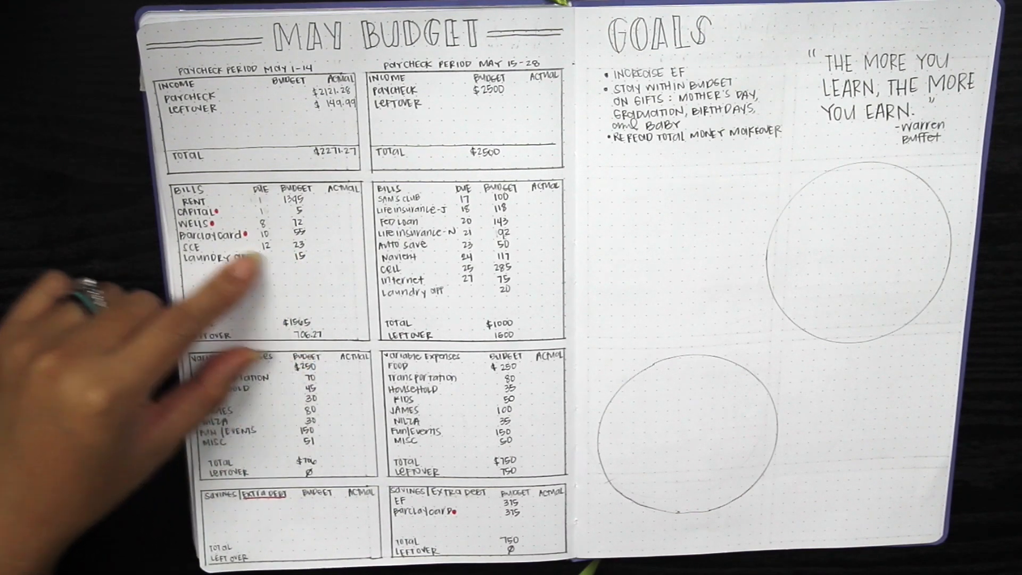
mouse_move(130, 358)
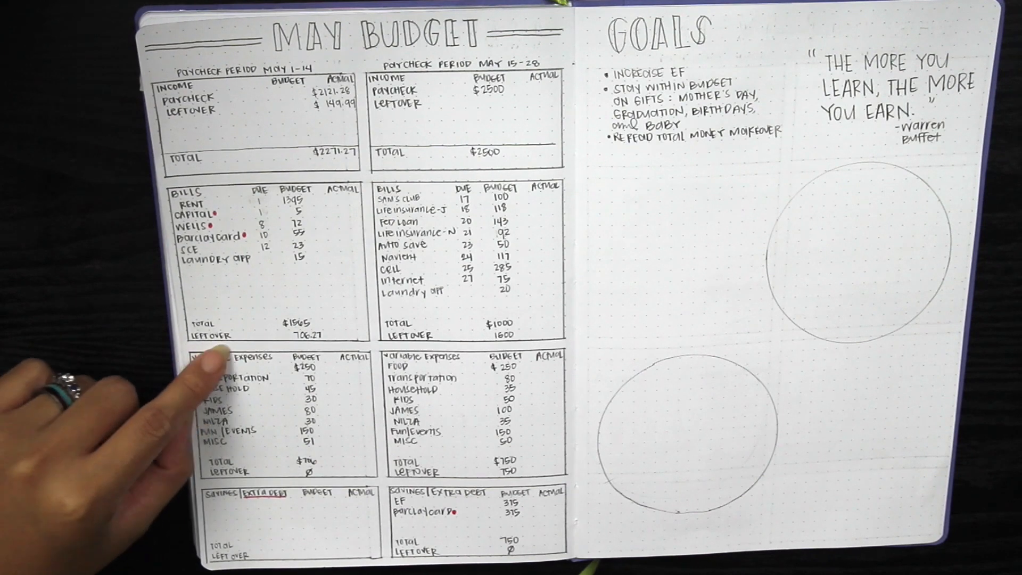
mouse_move(248, 405)
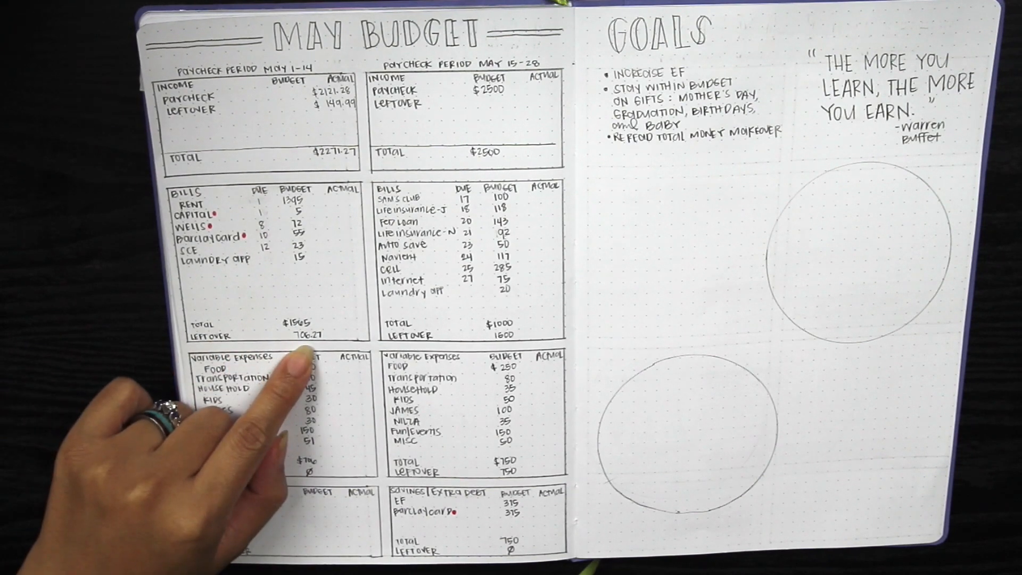